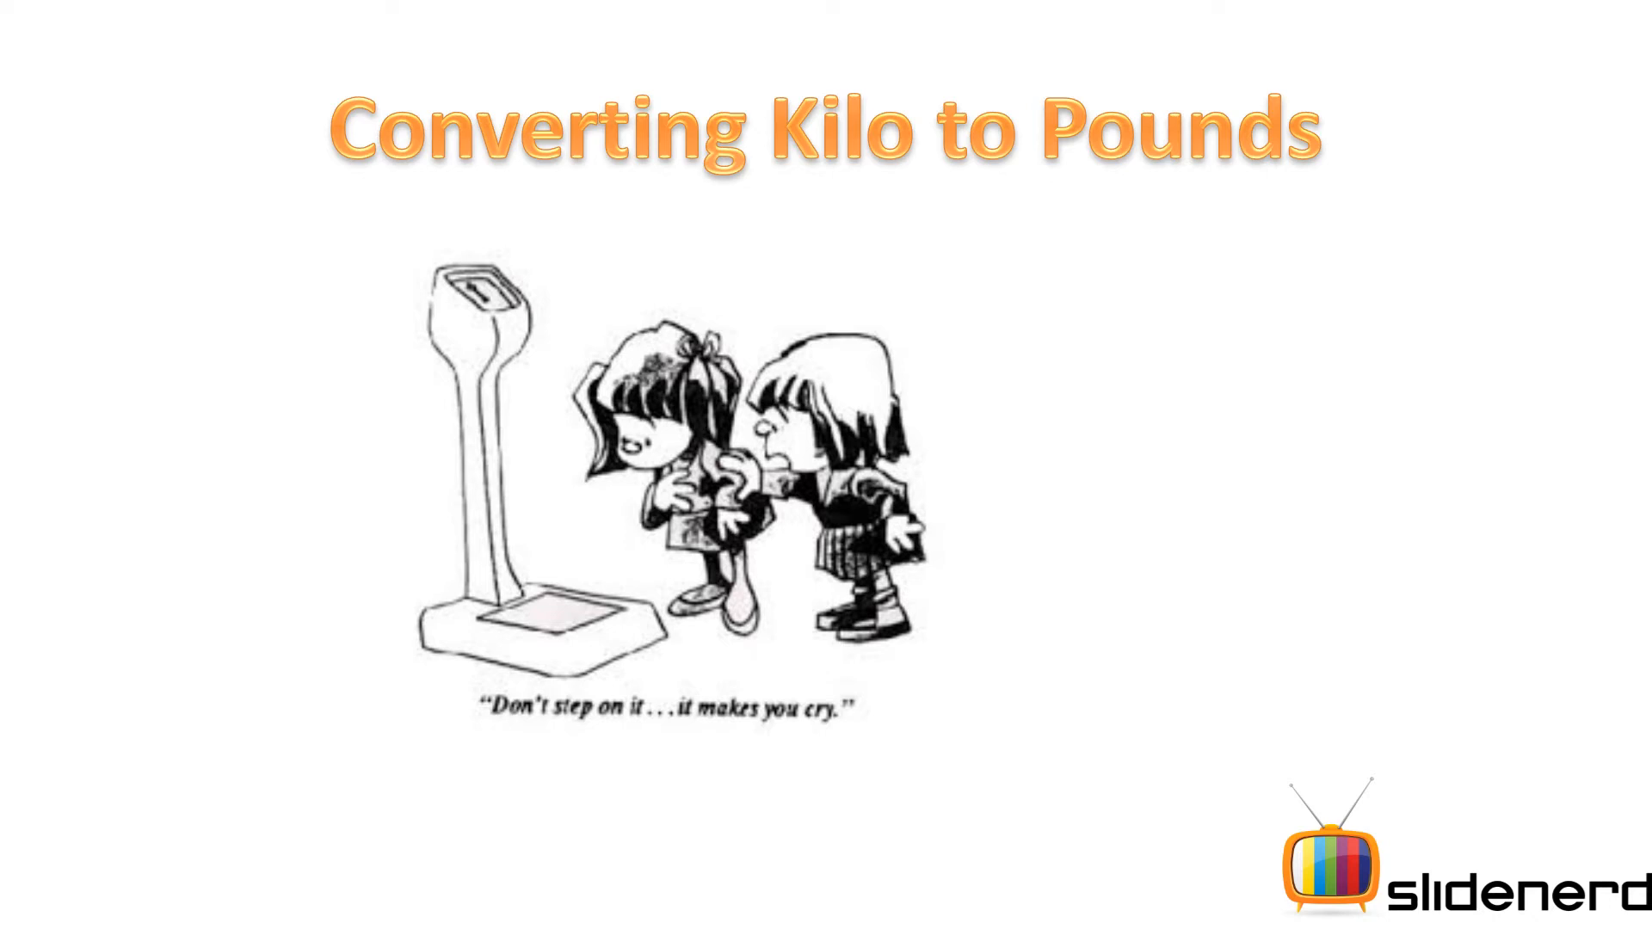
pyautogui.press('Right')
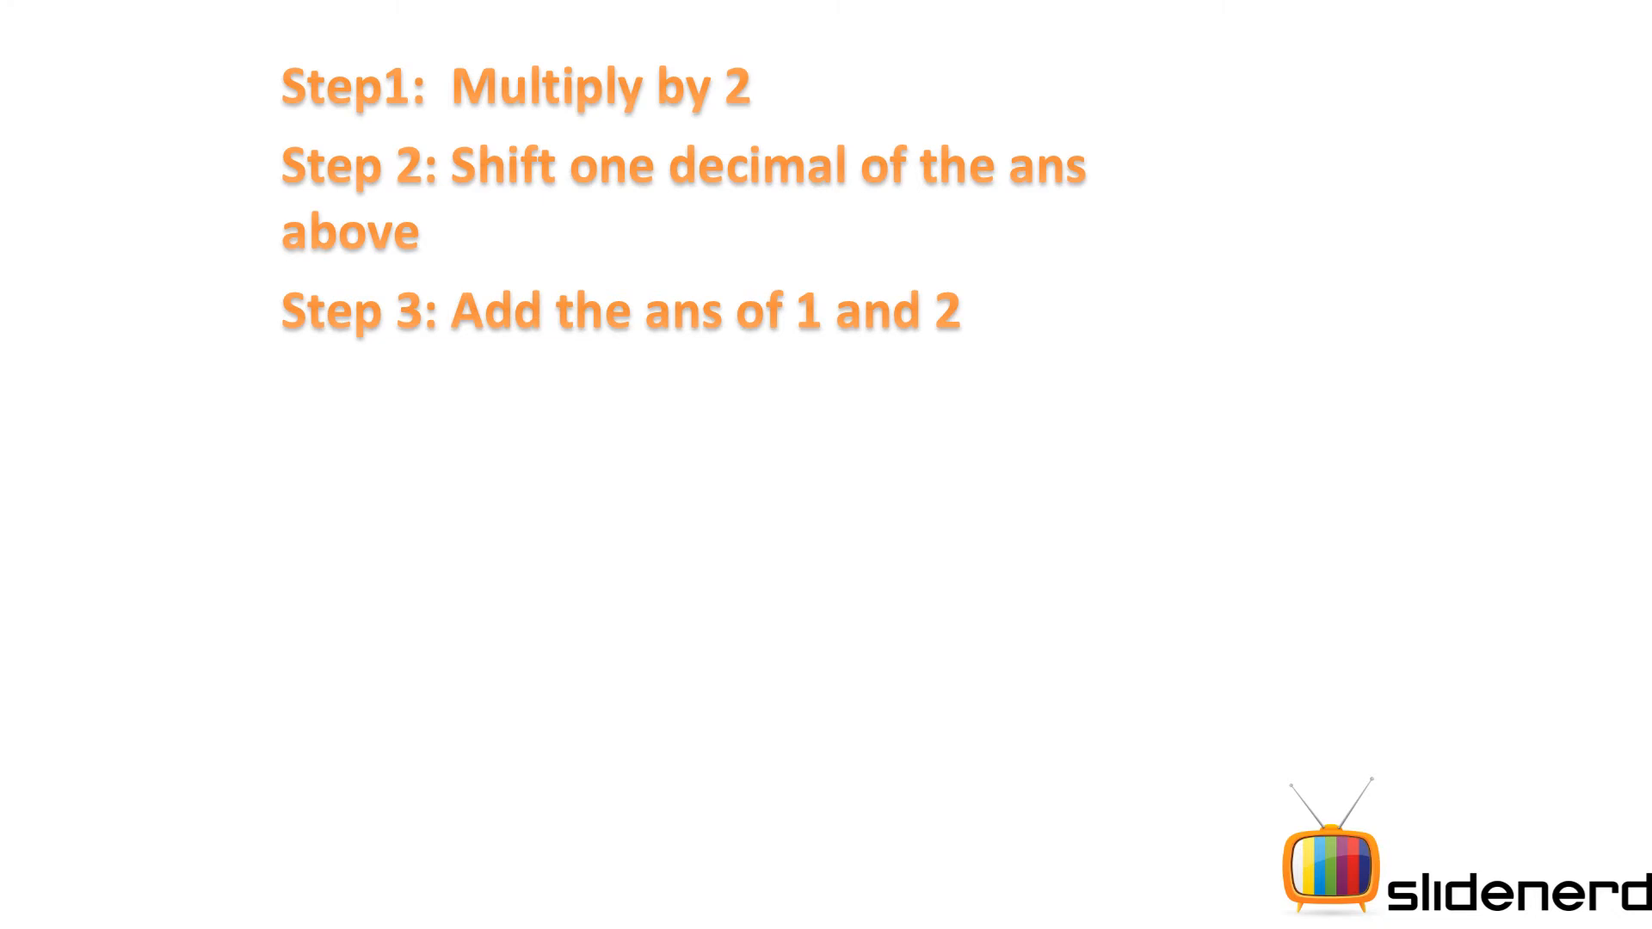